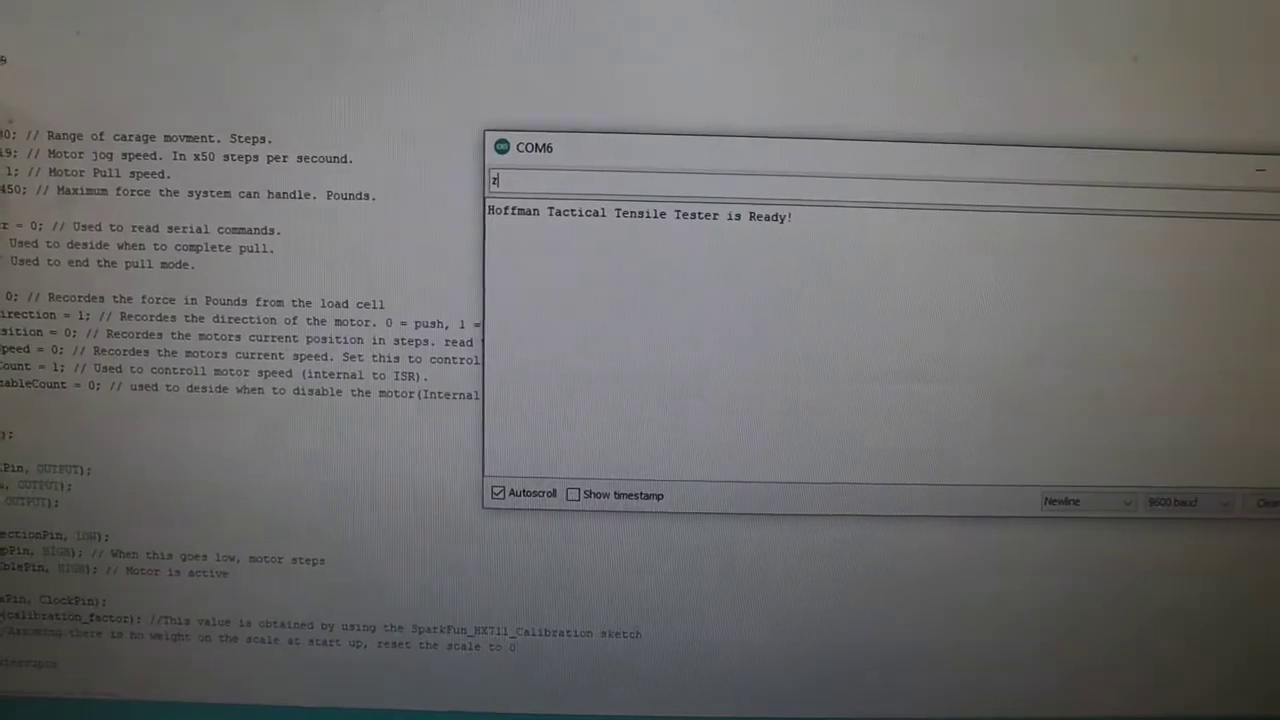
# Send the 'z' zeroing command so COM6 reports carriage zeroing complete
pyautogui.press('Return')
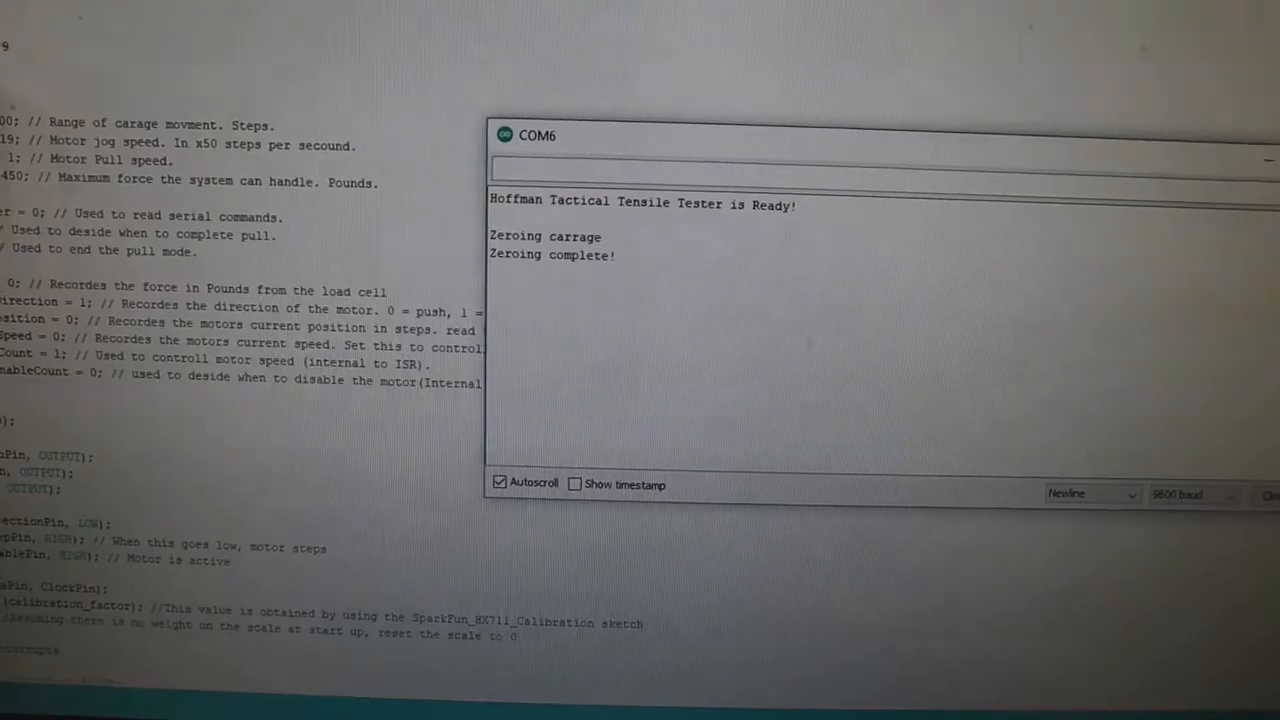